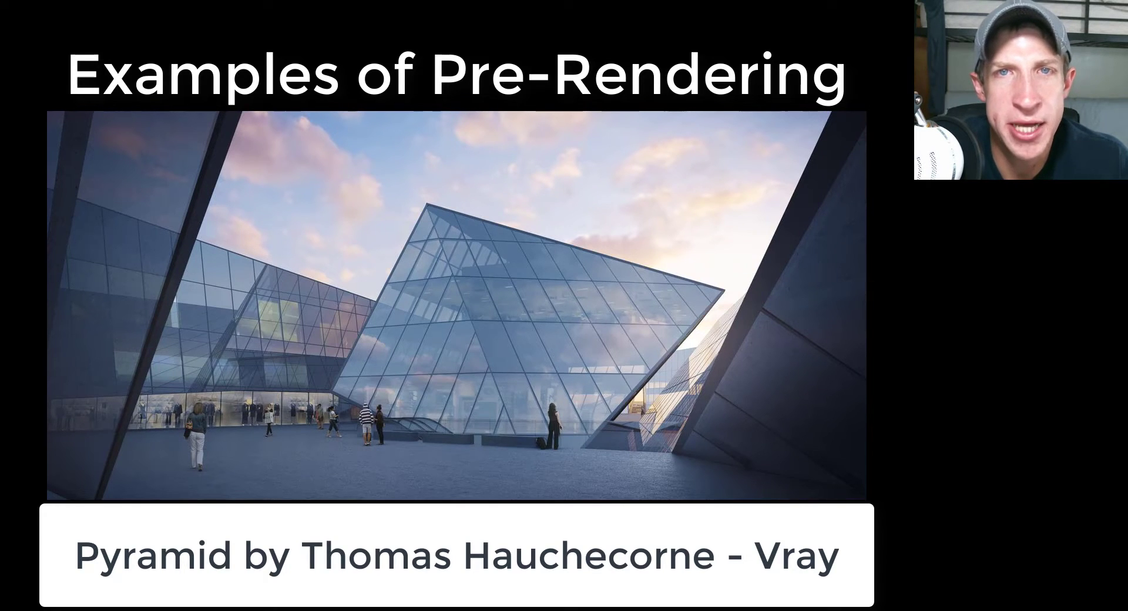
pyautogui.press('Right')
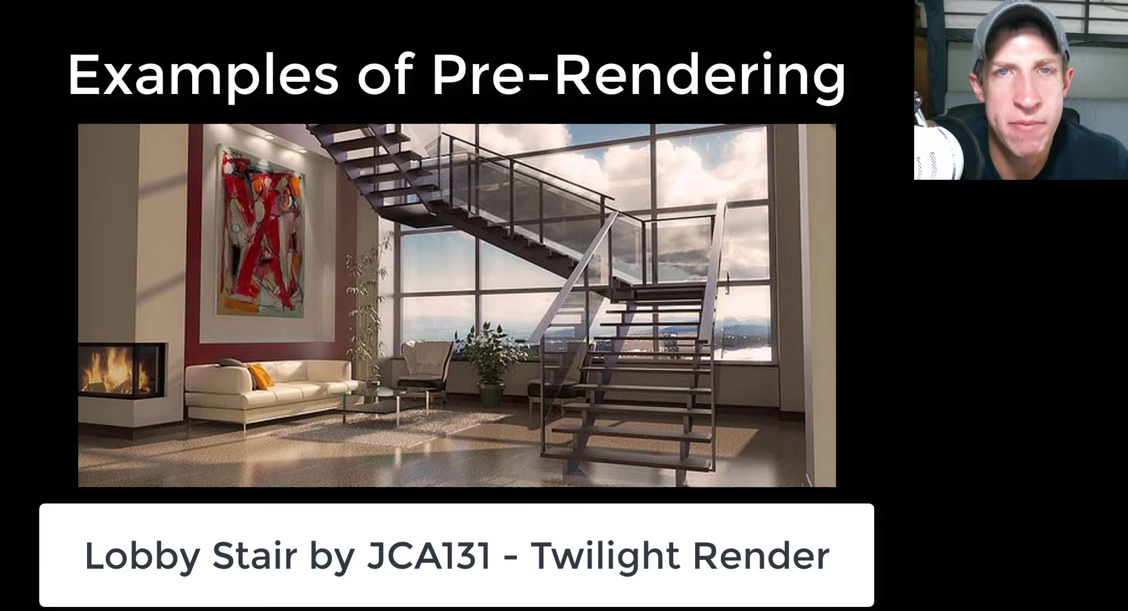